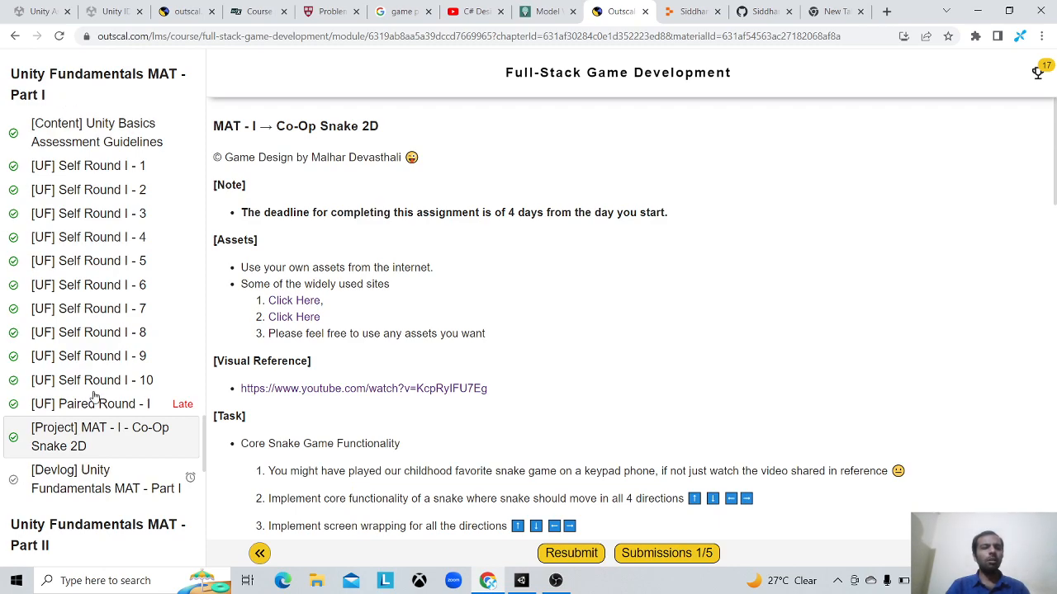
Step: Scroll the Co-Op Snake 2D brief from the deadline note past the screen-wrapping diagrams
scroll(down, 3)
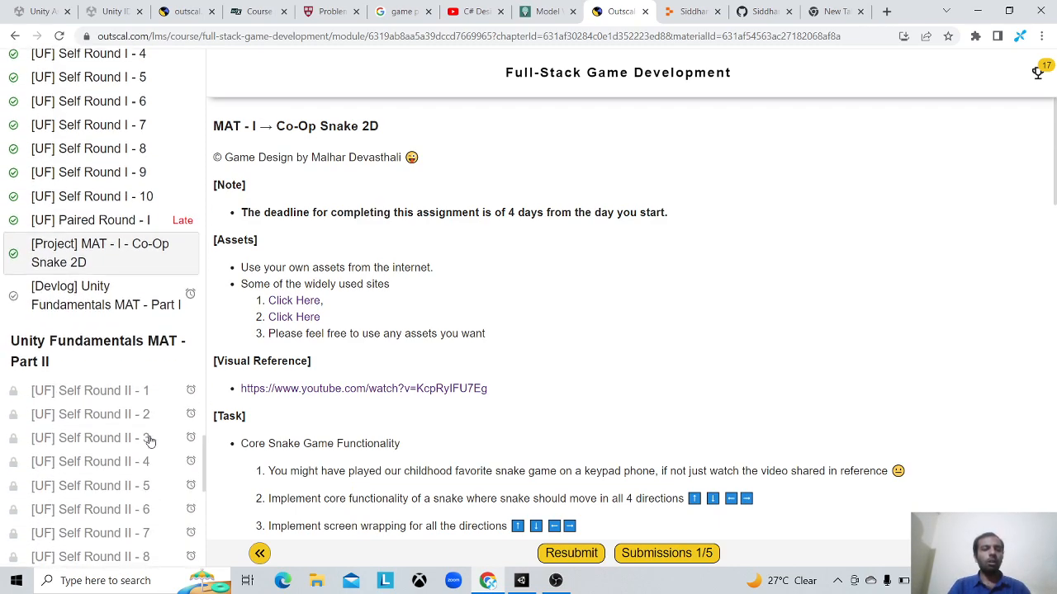
scroll(down, 3)
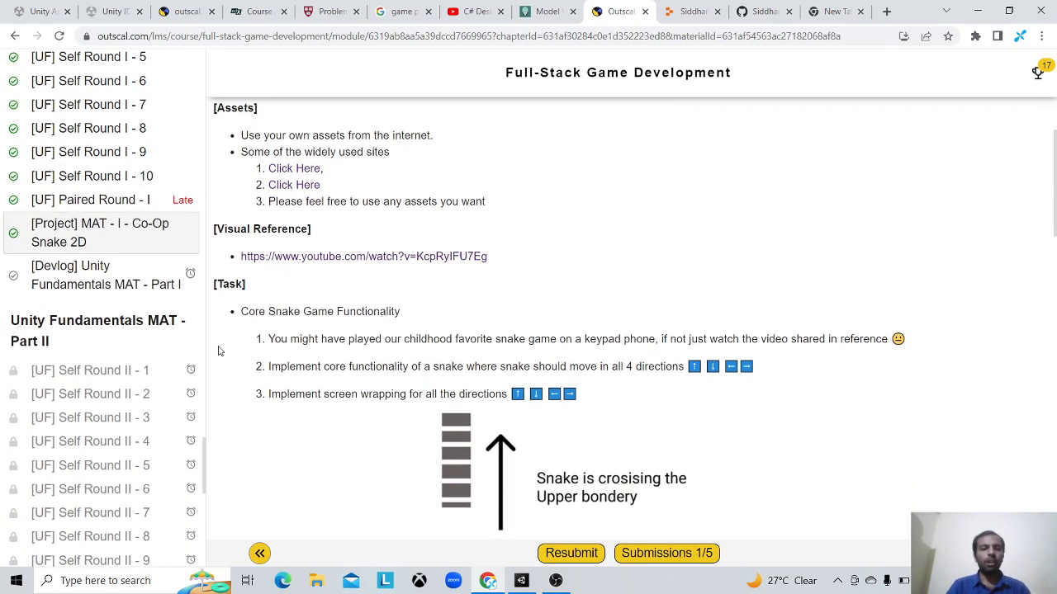
mouse_move(155, 236)
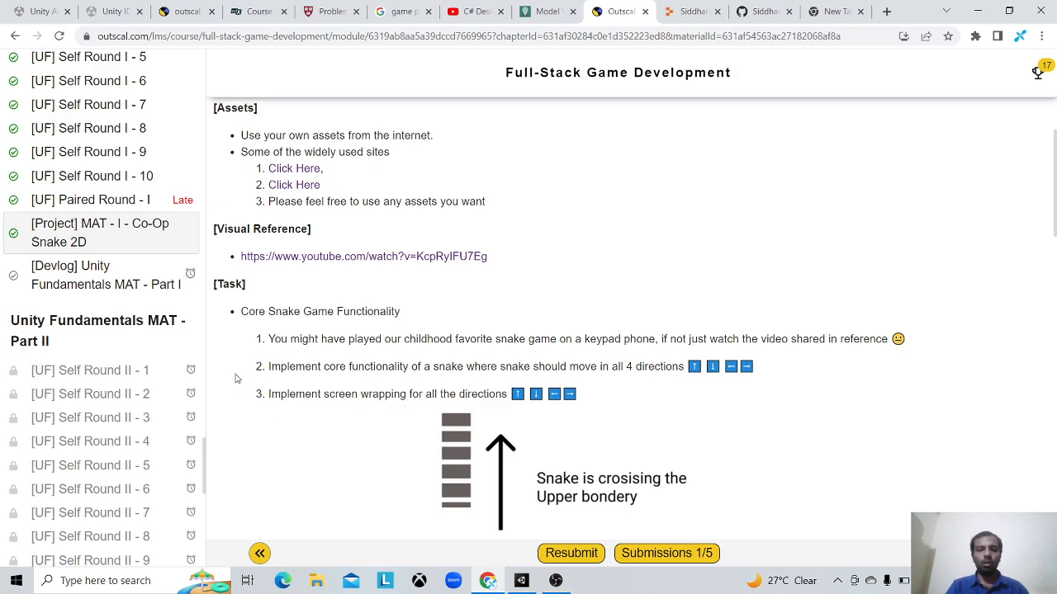
scroll(down, 3)
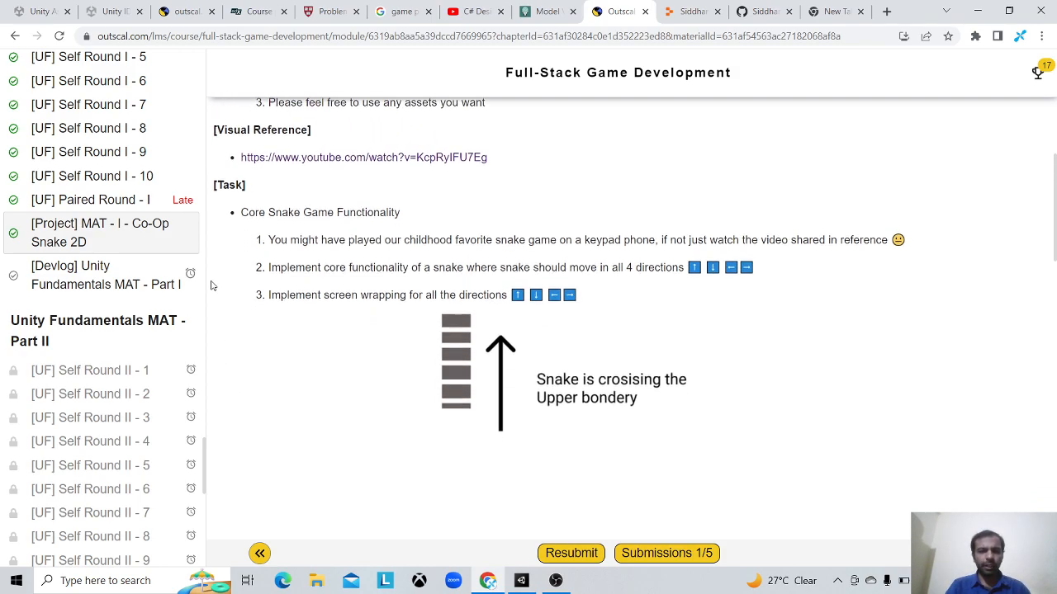
scroll(down, 3)
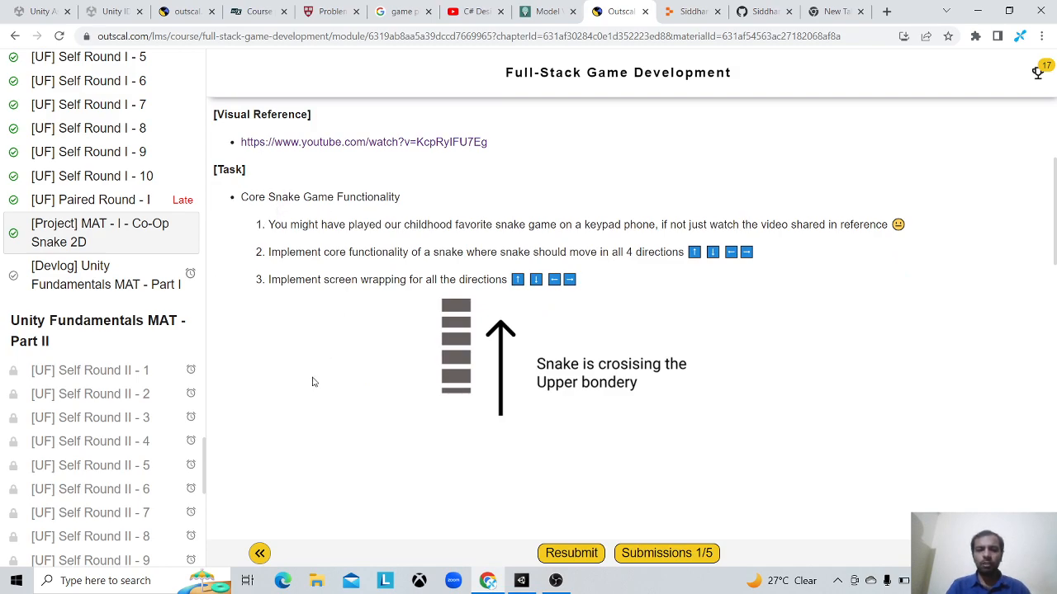
scroll(down, 3)
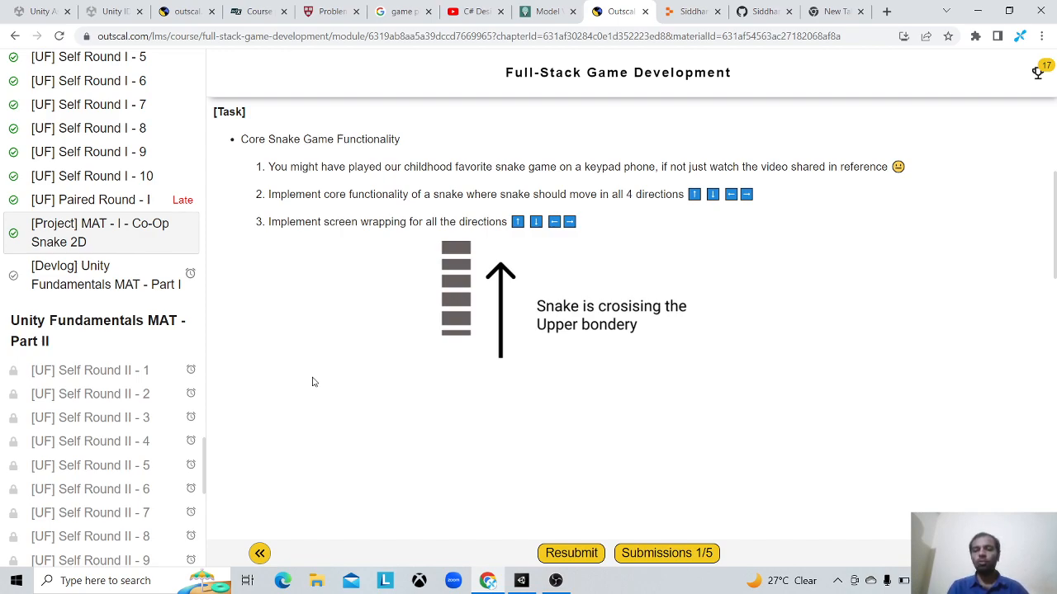
mouse_move(412, 357)
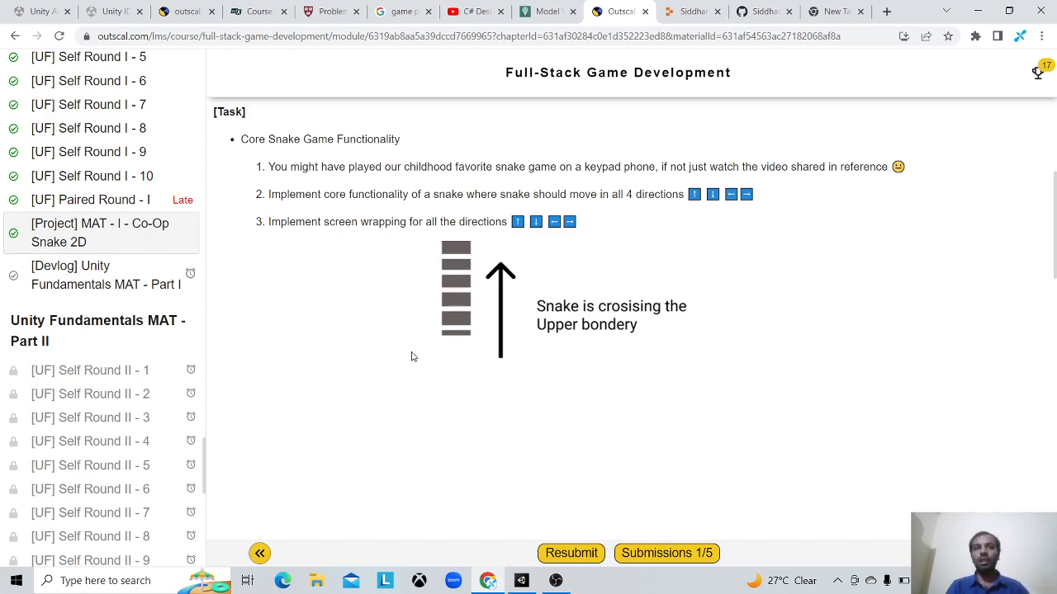
mouse_move(356, 389)
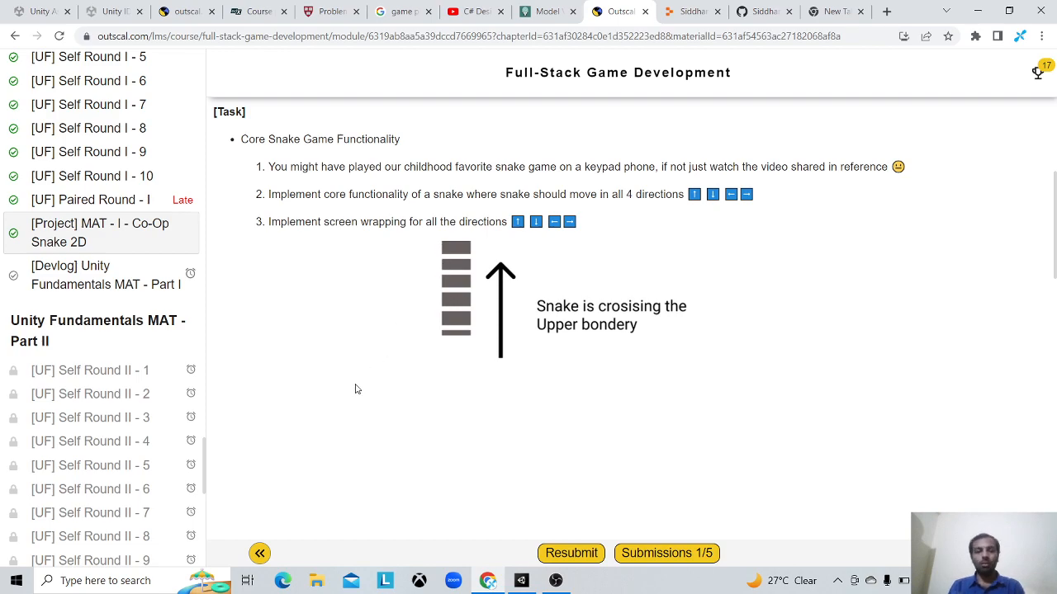
Step: Continue down the brief to the Power-Ups, Foods and Co-Op requirement sections
scroll(down, 3)
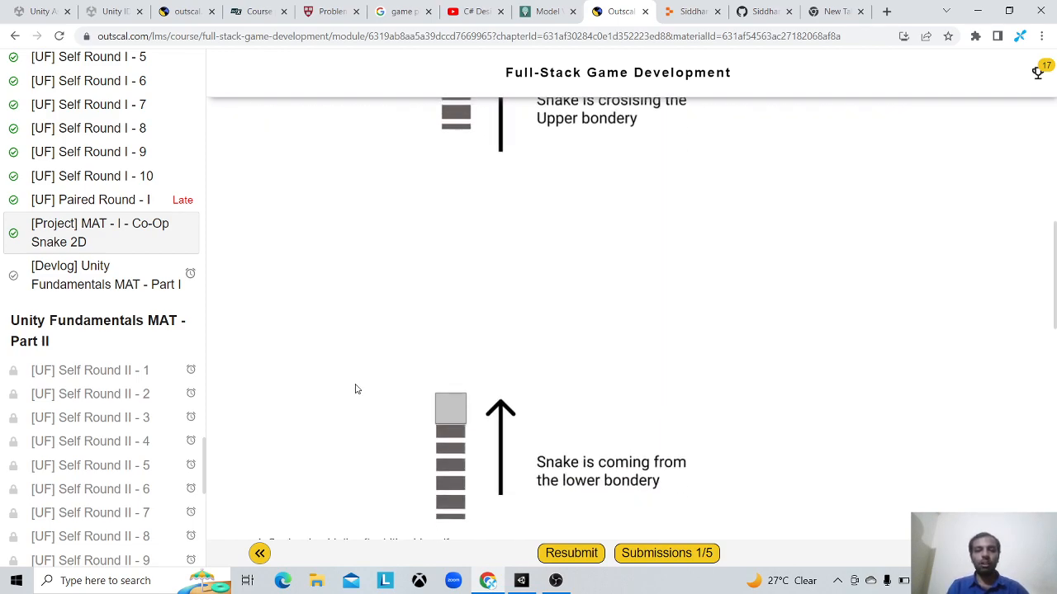
scroll(down, 3)
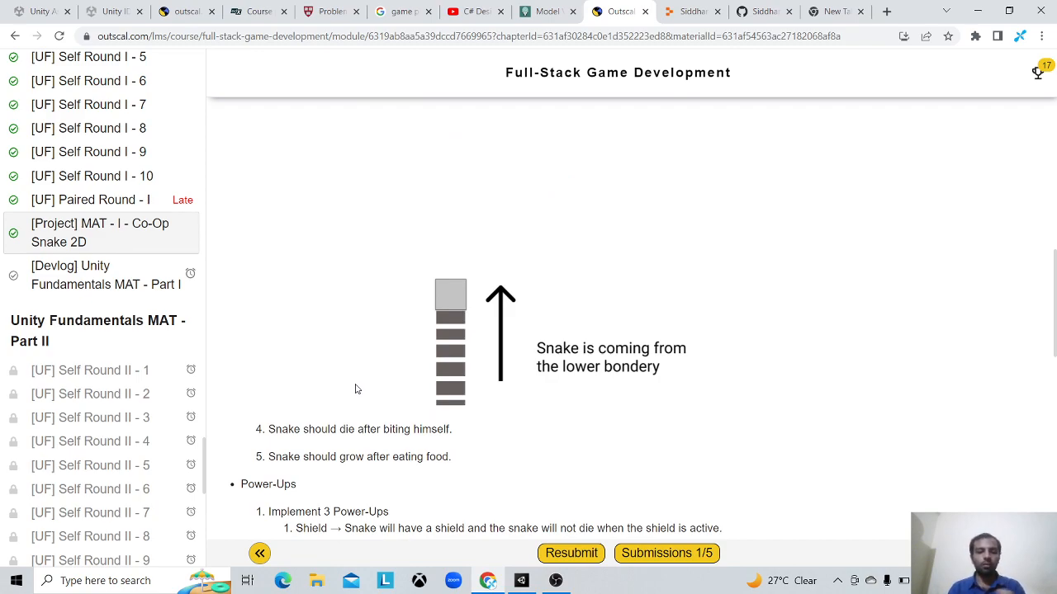
scroll(down, 3)
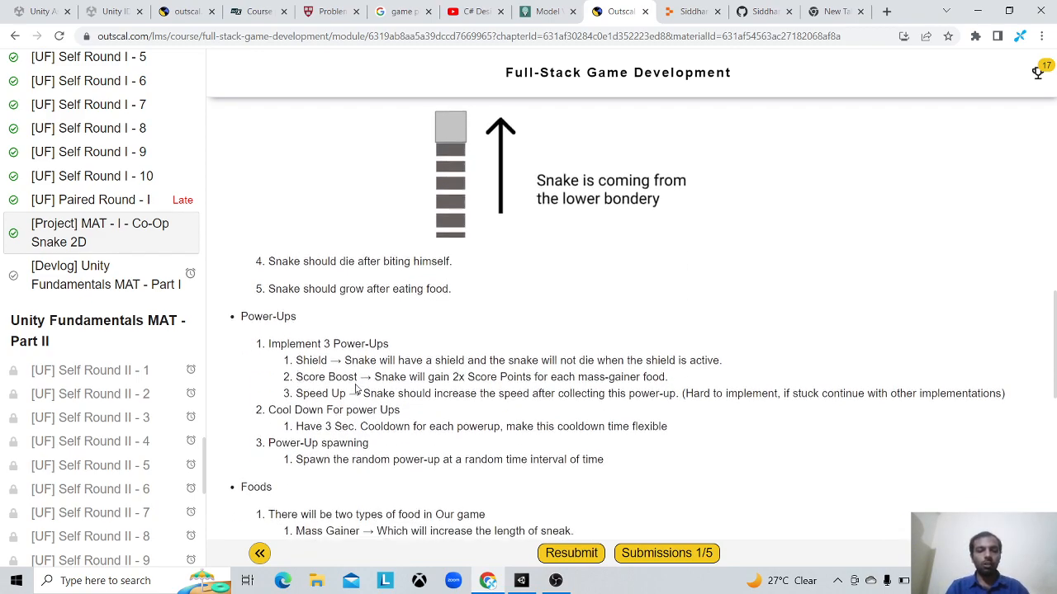
scroll(down, 3)
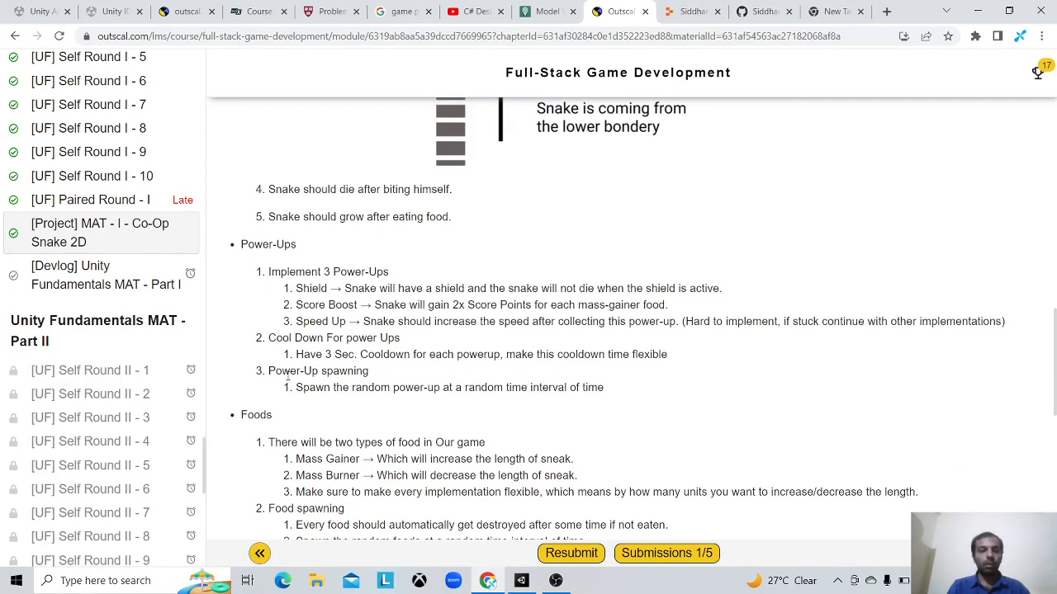
scroll(down, 3)
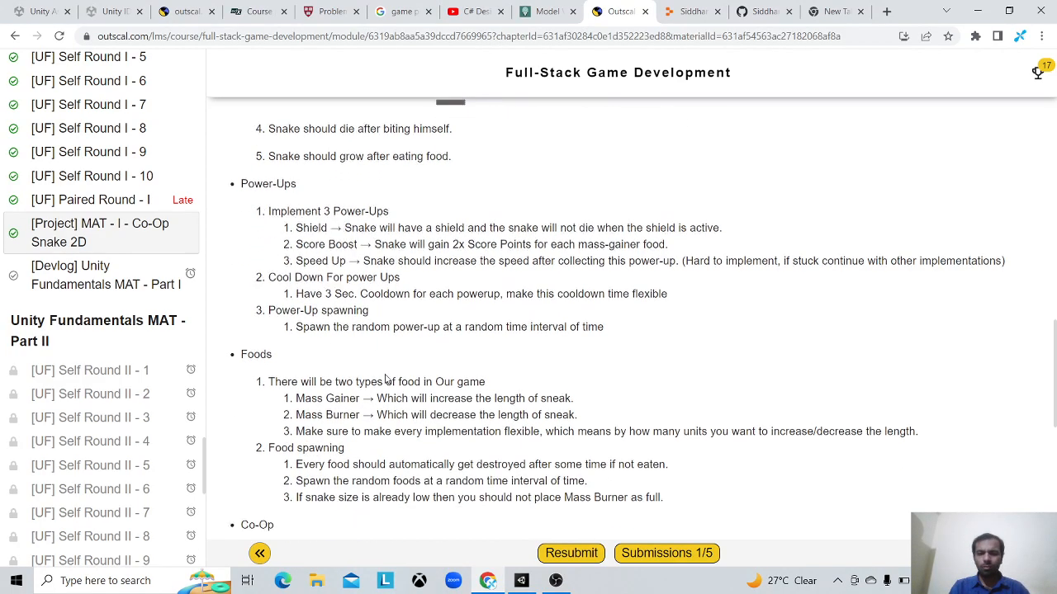
scroll(down, 3)
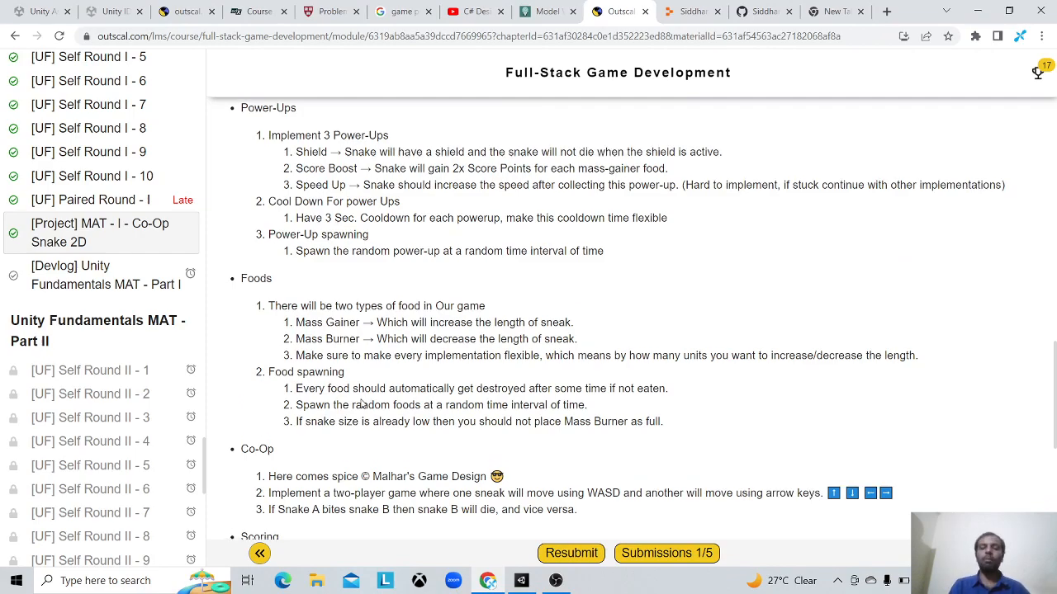
Step: Scroll through the Task, Power-Ups, Foods sections and boundary-wrapping diagrams of the brief
scroll(down, 3)
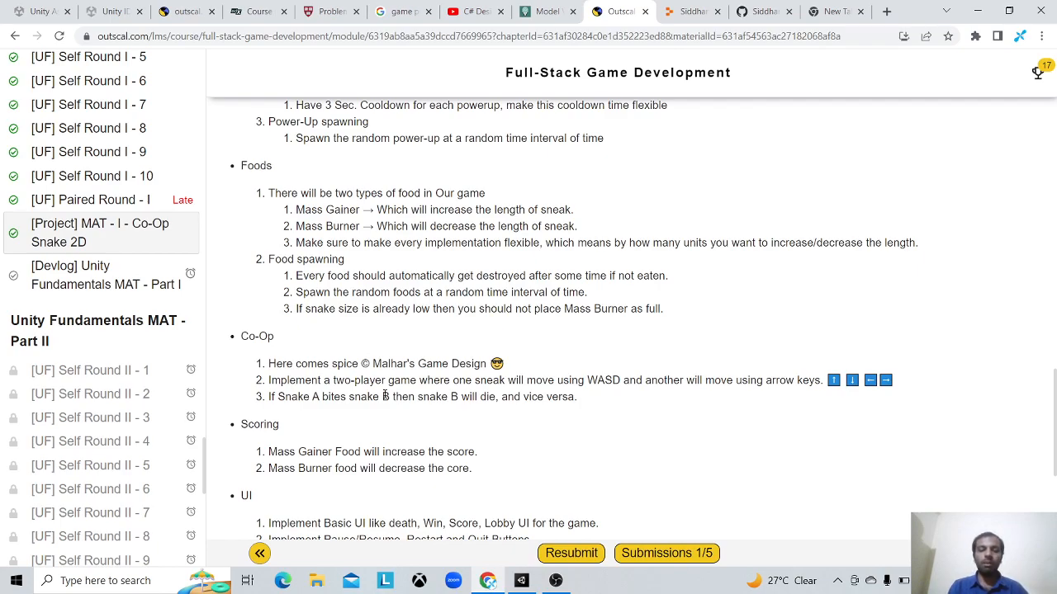
scroll(down, 3)
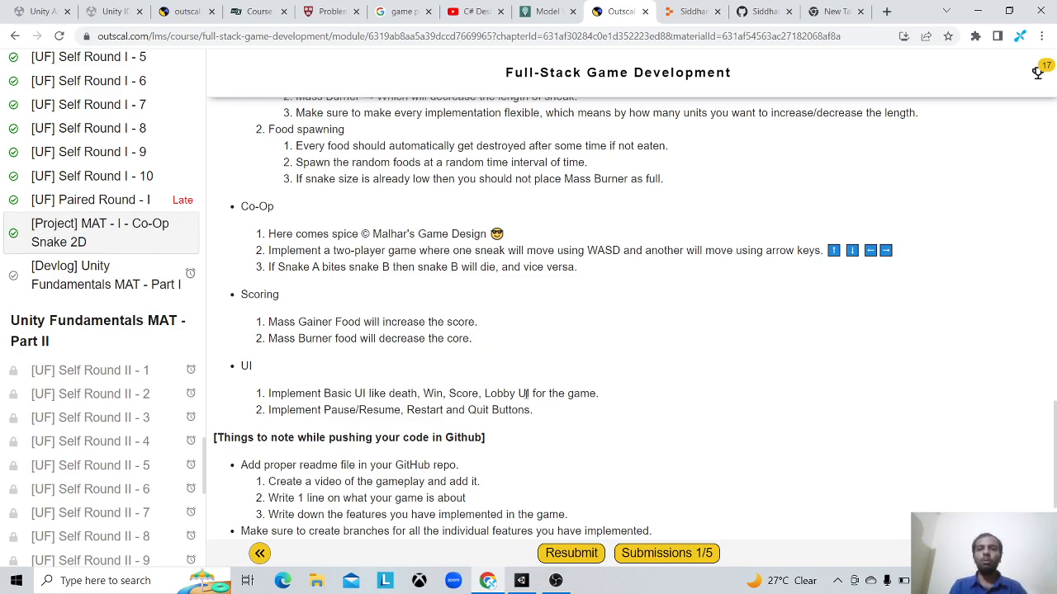
scroll(down, 3)
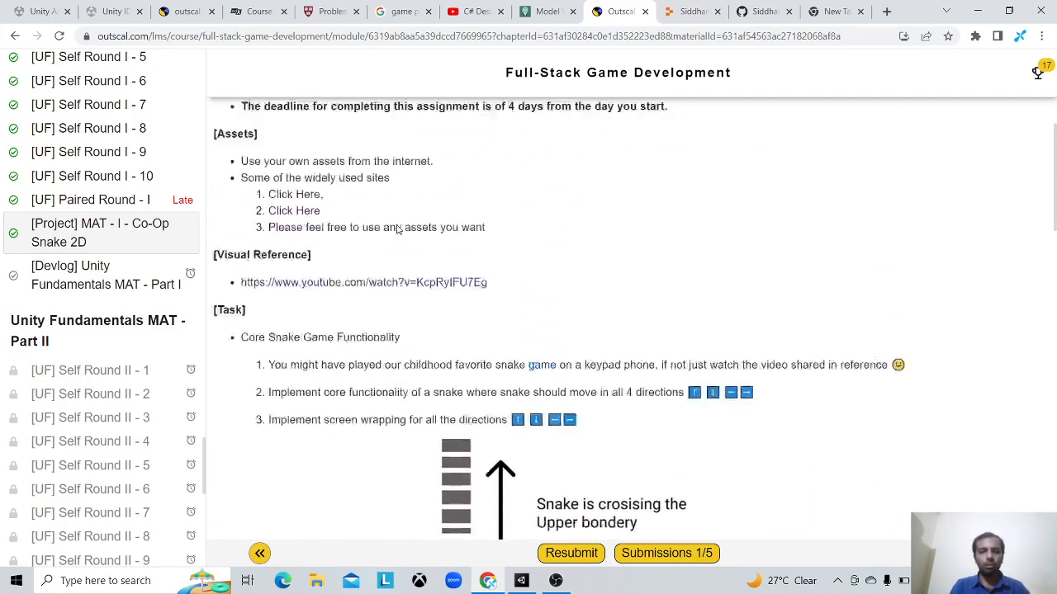
scroll(down, 3)
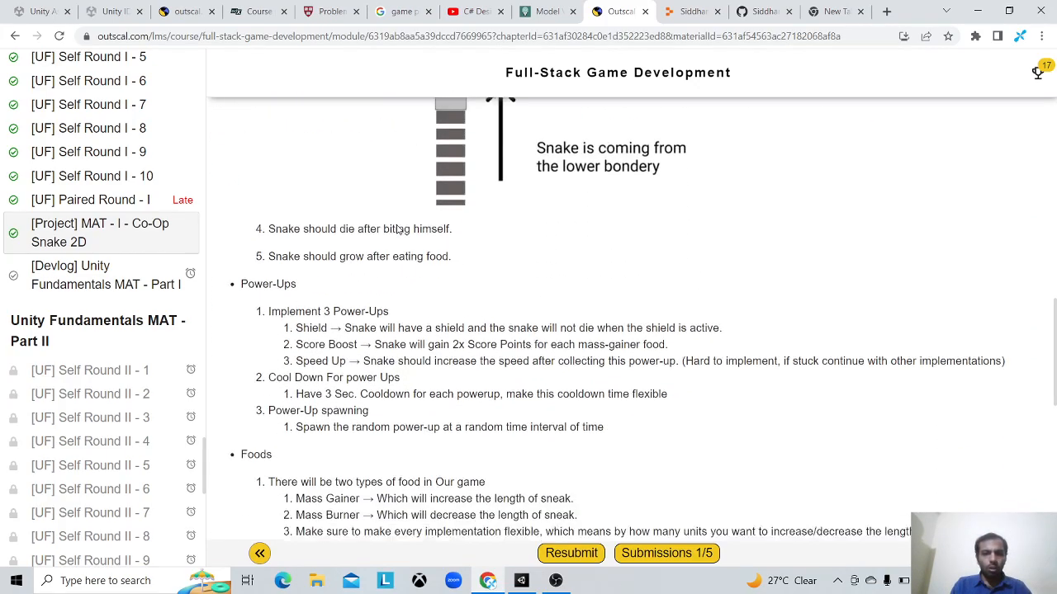
scroll(down, 3)
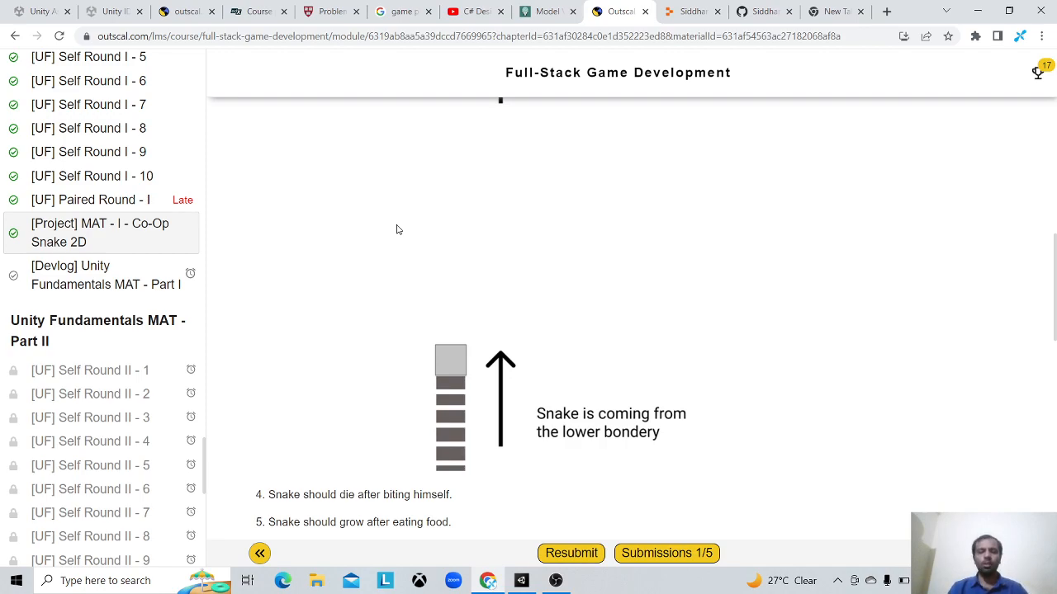
mouse_move(520, 578)
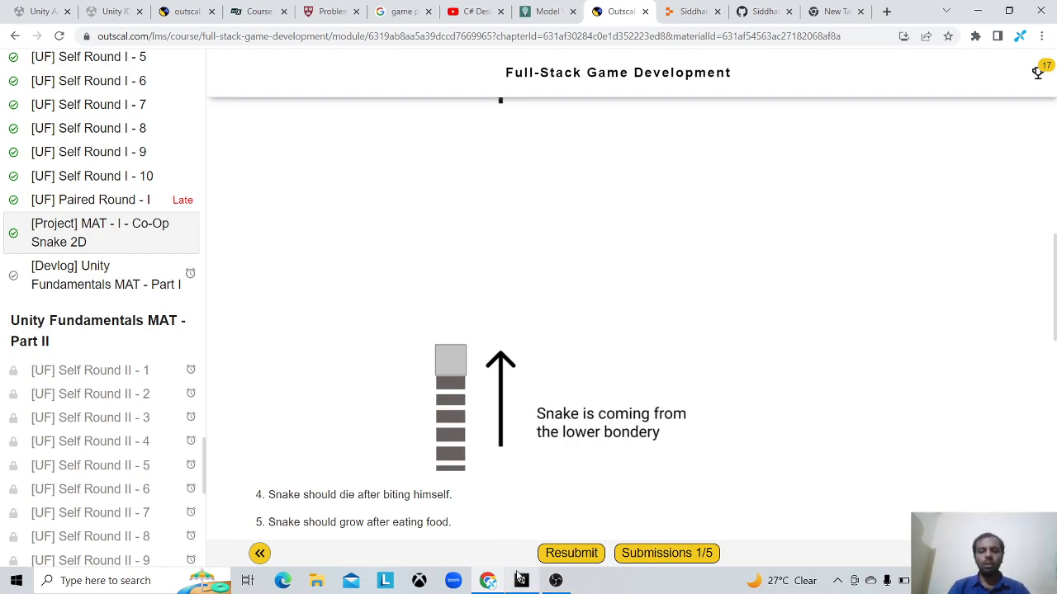
mouse_move(521, 581)
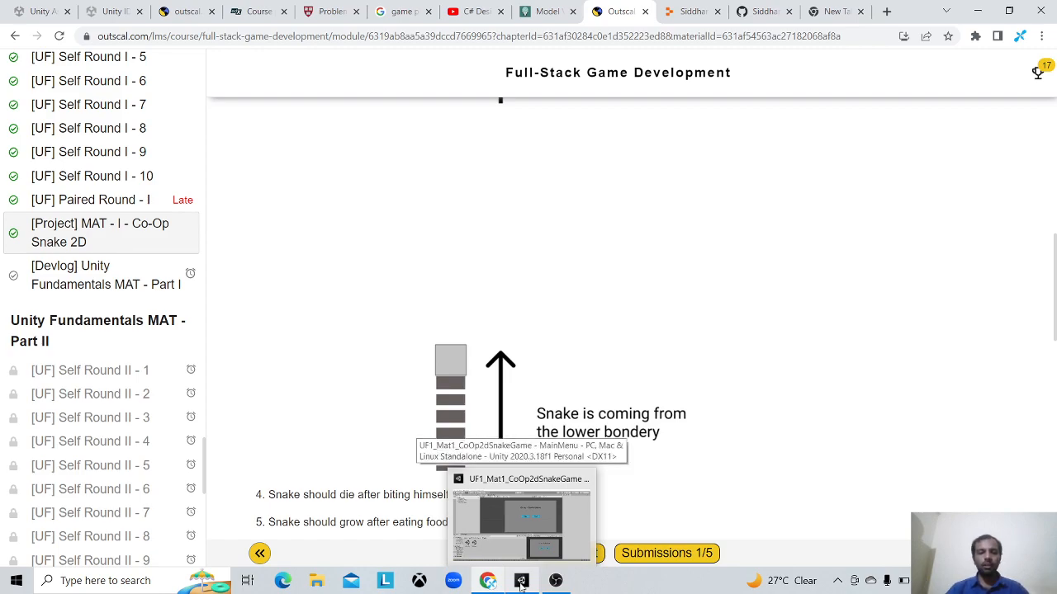
Step: Switch to Unity and open the ScreenBoundsCalculator script from the Scripts folder
click(521, 582)
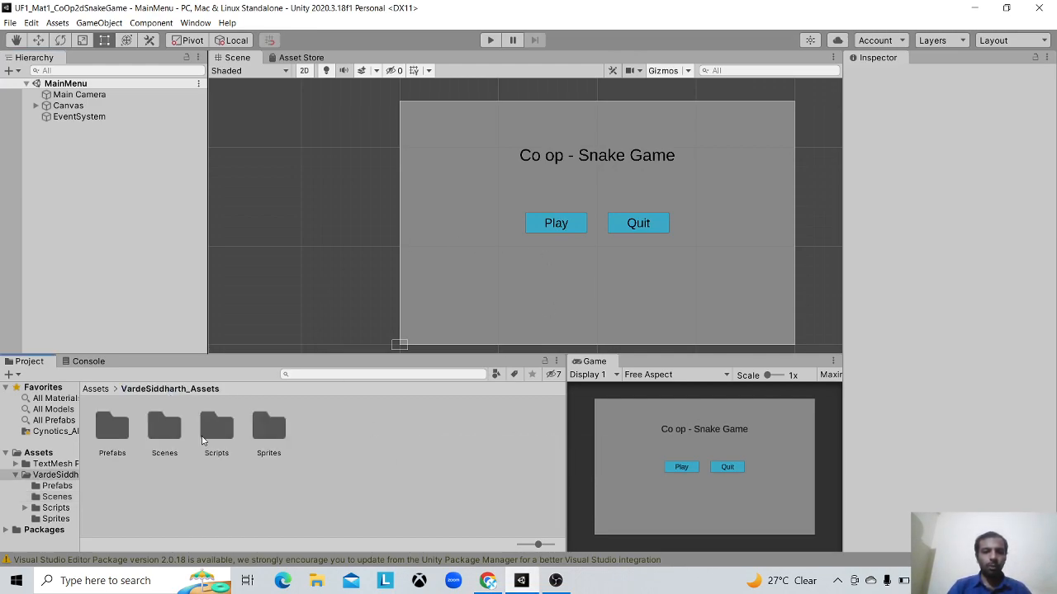
double_click(216, 426)
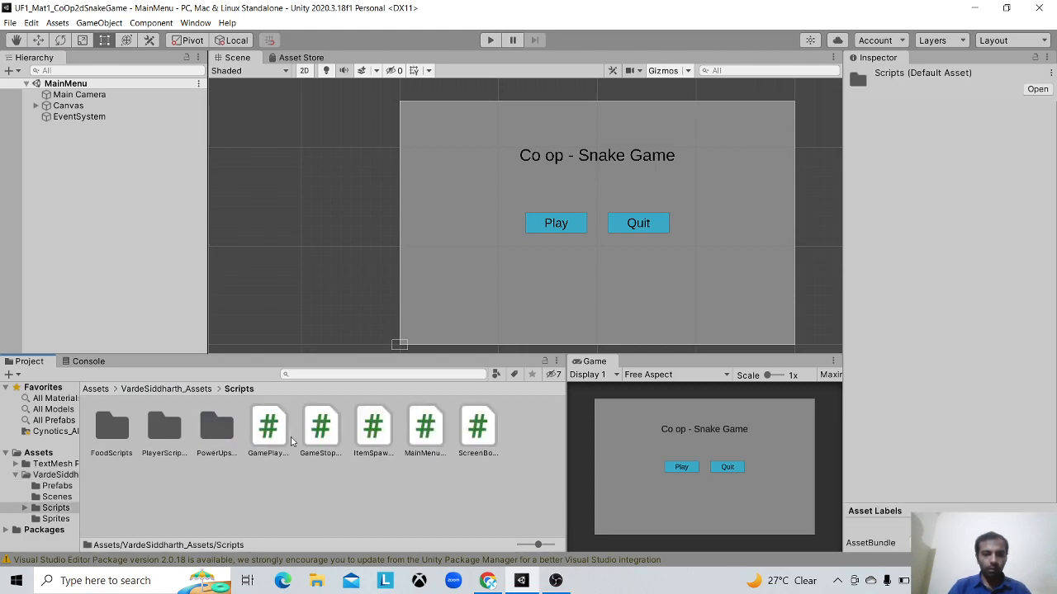
click(477, 426)
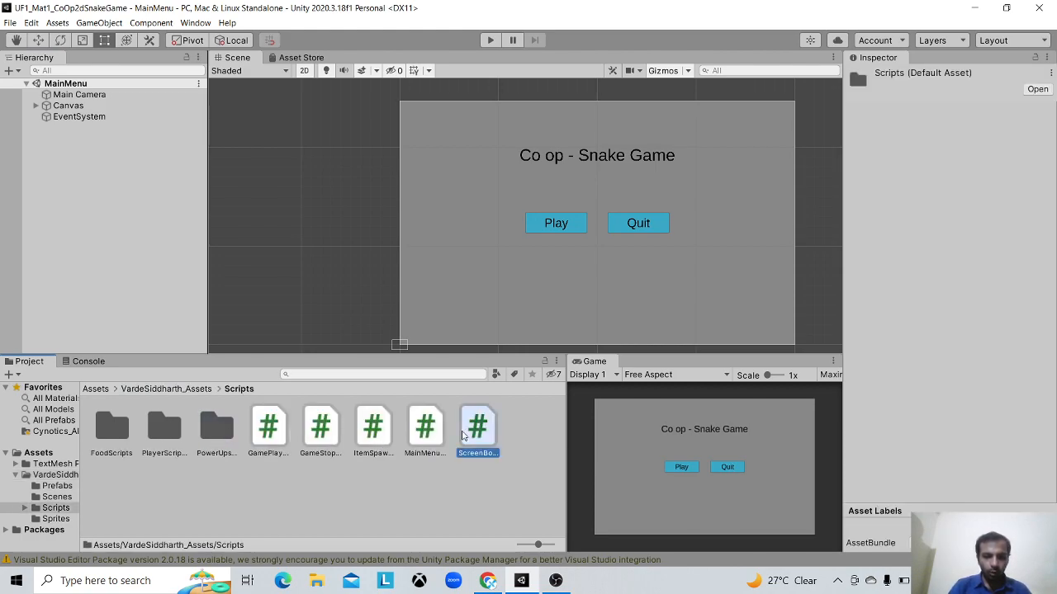
double_click(477, 426)
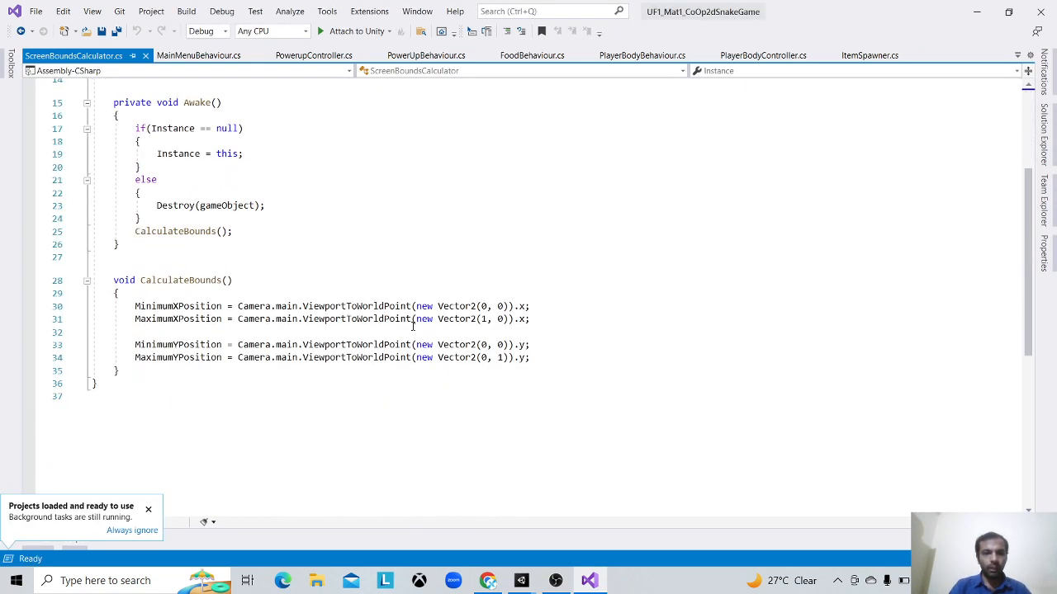
Step: Highlight and review the CalculateBounds lines computing screen minimum and maximum positions
drag(117, 294, 528, 357)
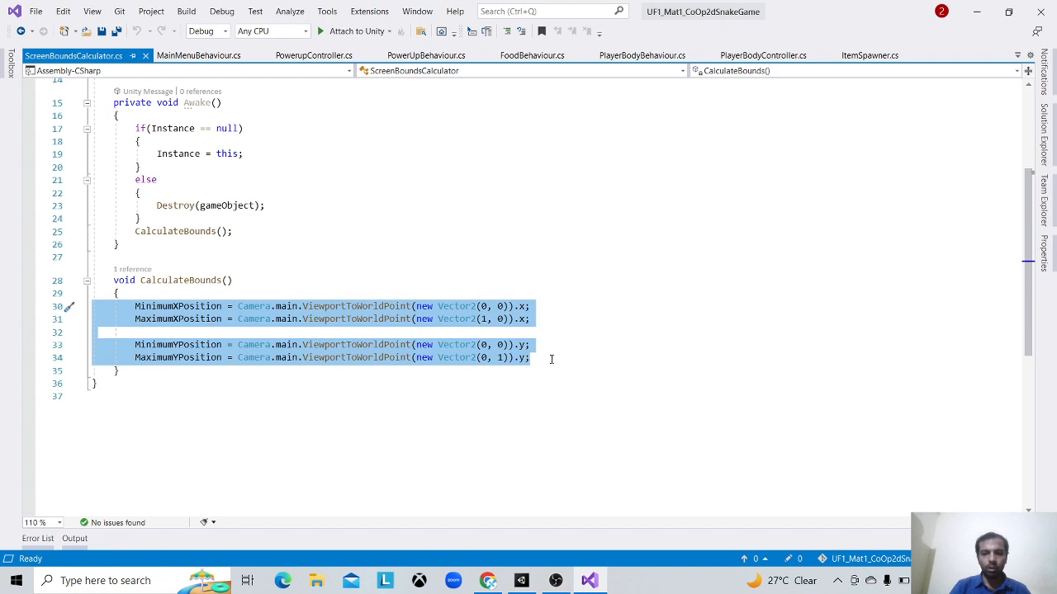
click(551, 357)
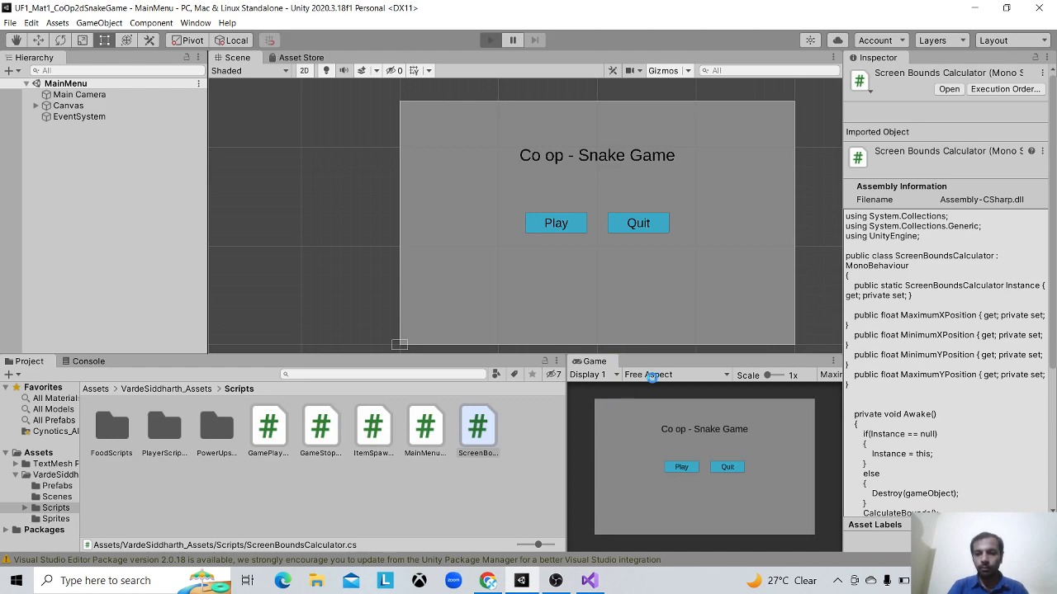
Step: Enter Play mode and maximize the Game view showing the Snake Game main menu
click(489, 40)
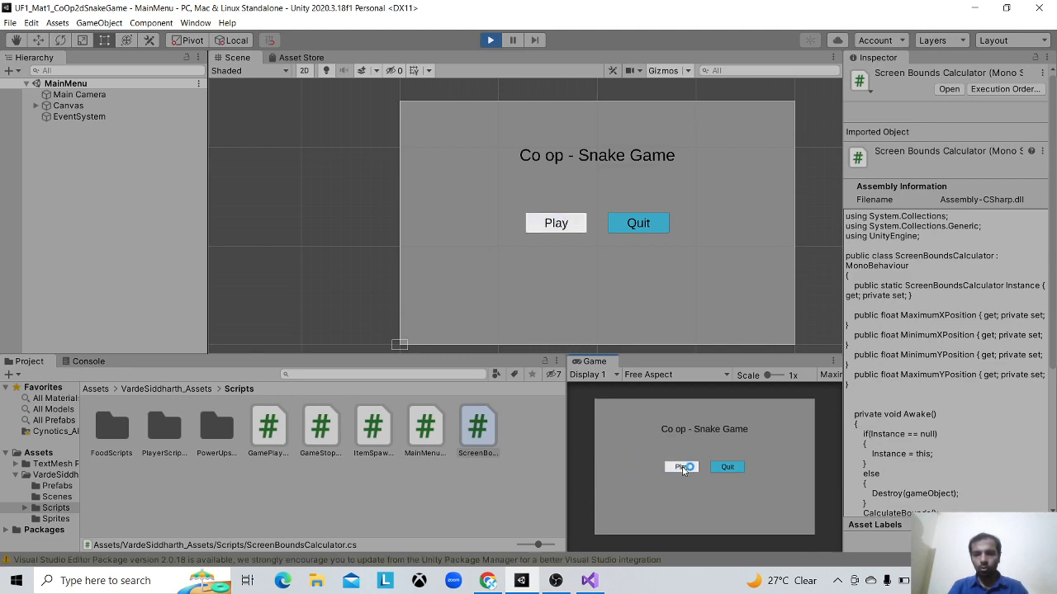
click(838, 364)
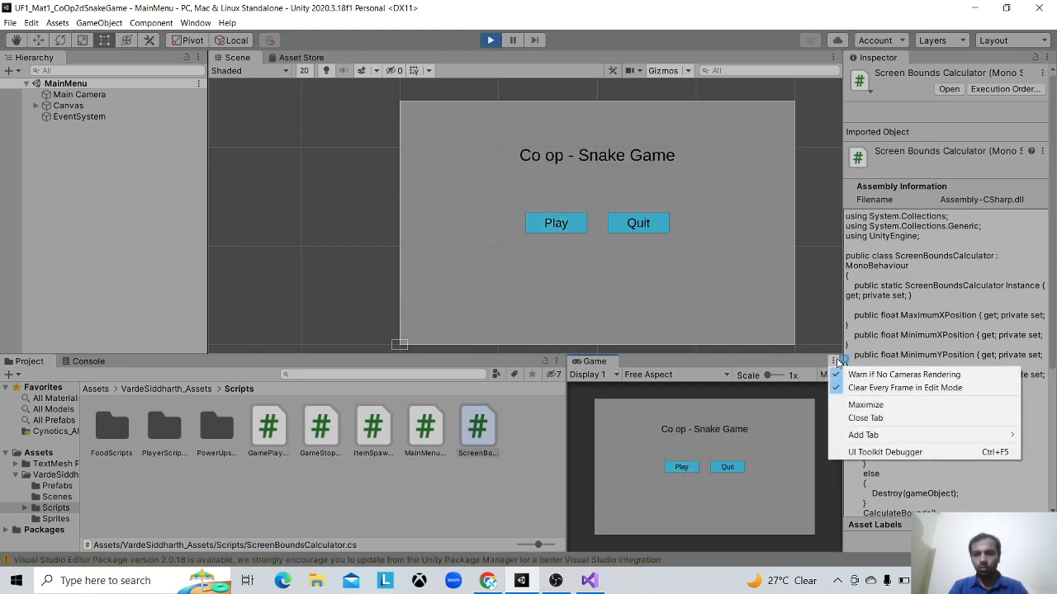
click(865, 405)
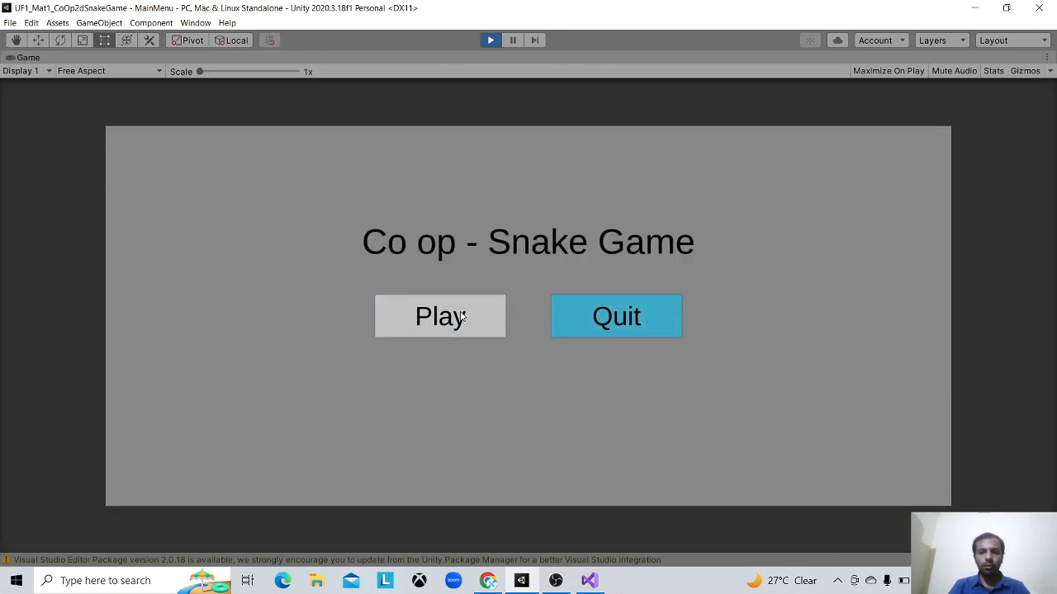
Step: Try the main menu's Play button, then stop running the game from the toolbar
click(439, 317)
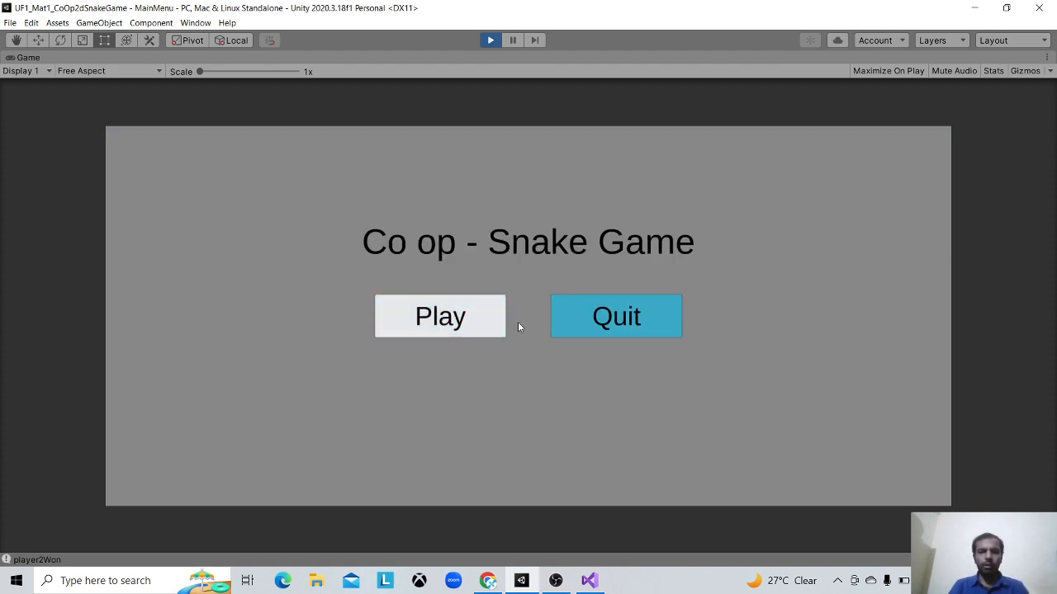
click(488, 40)
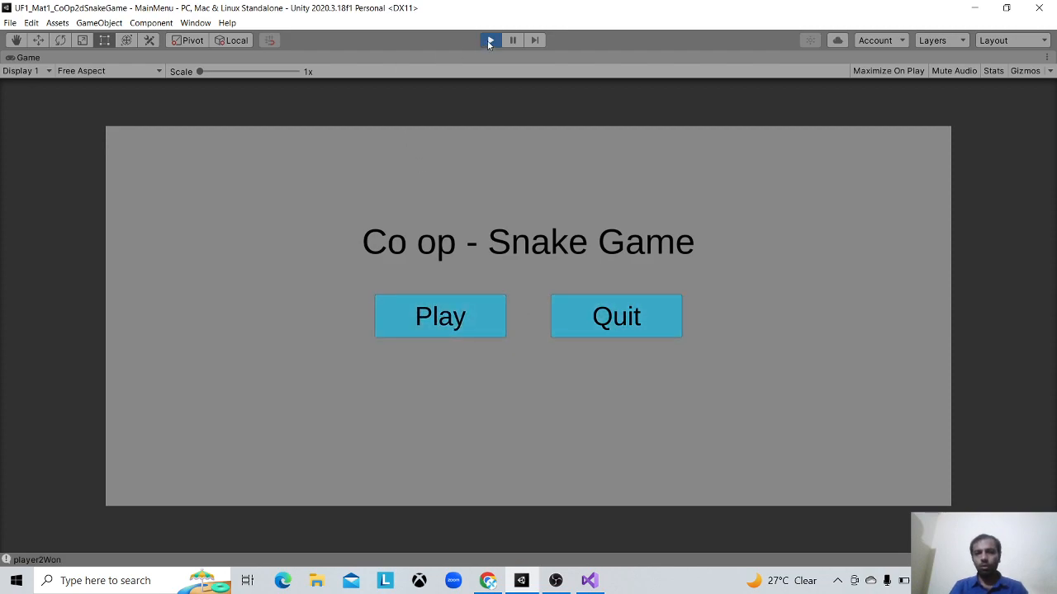